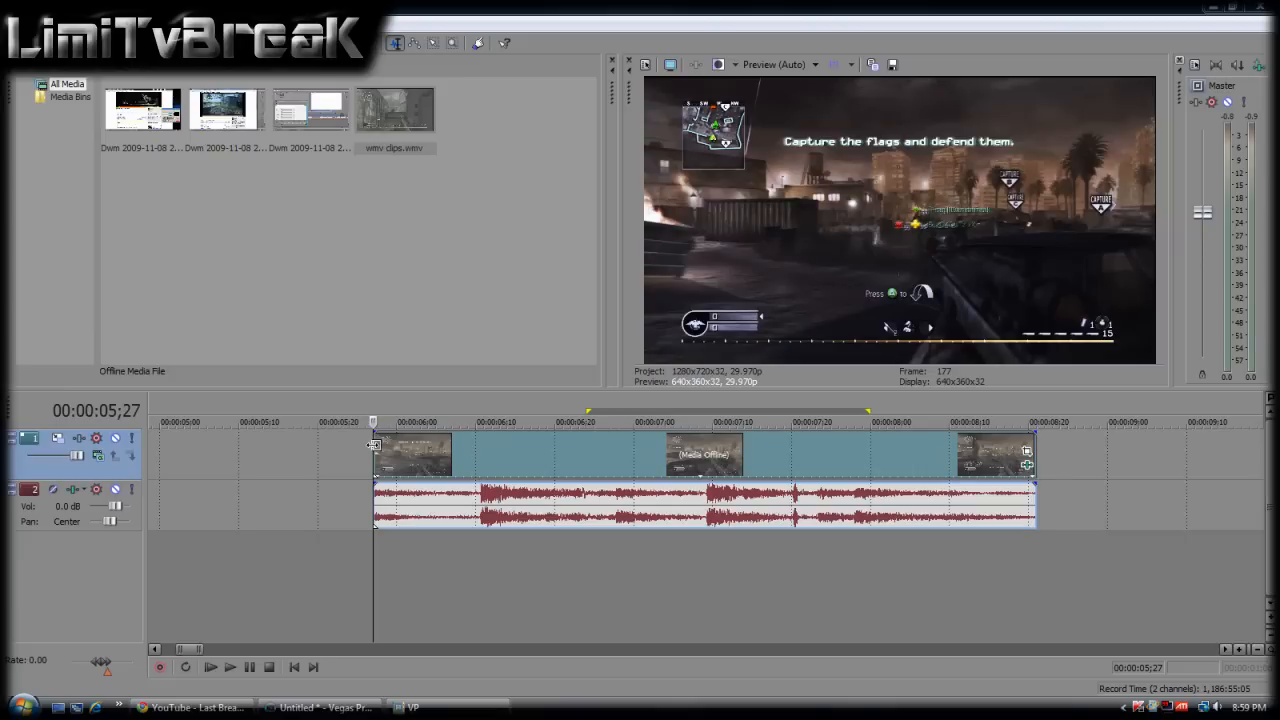
pyautogui.moveTo(1026, 475)
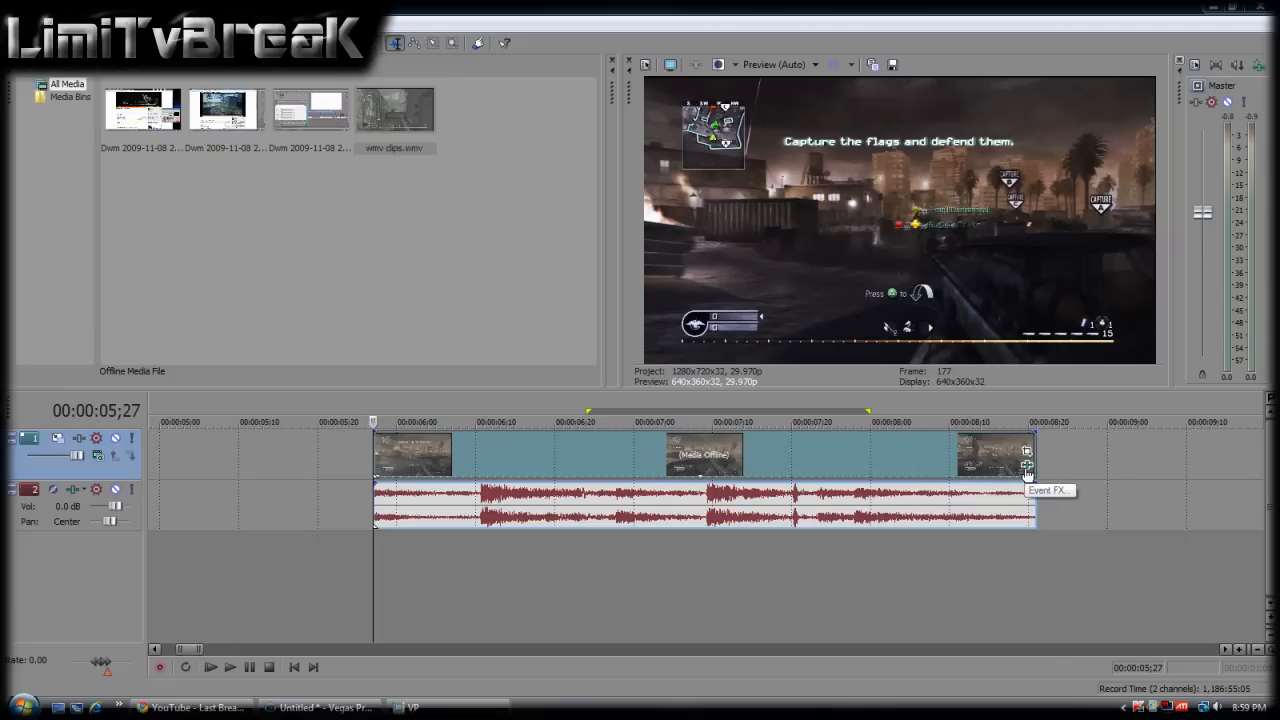
# - Open the clip's Video Event FX and bring up the plug-in list for adding Starburst
pyautogui.click(1026, 451)
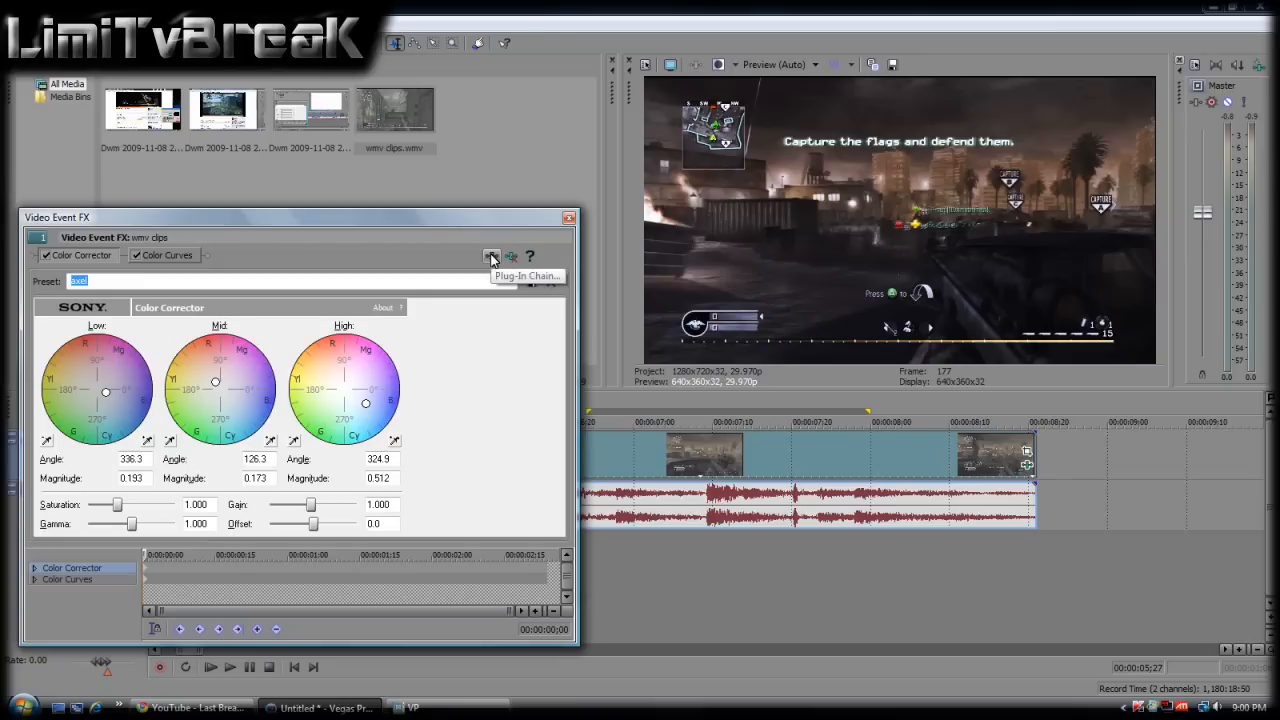
pyautogui.click(492, 257)
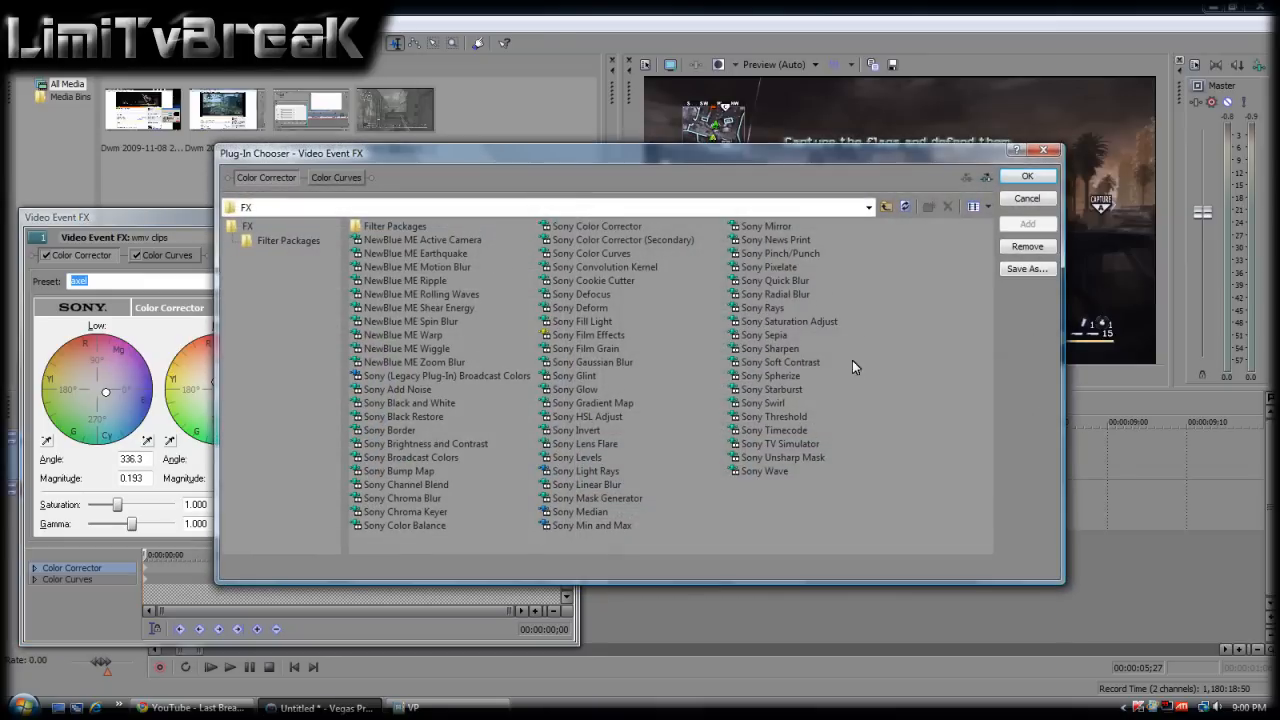
pyautogui.moveTo(772, 389)
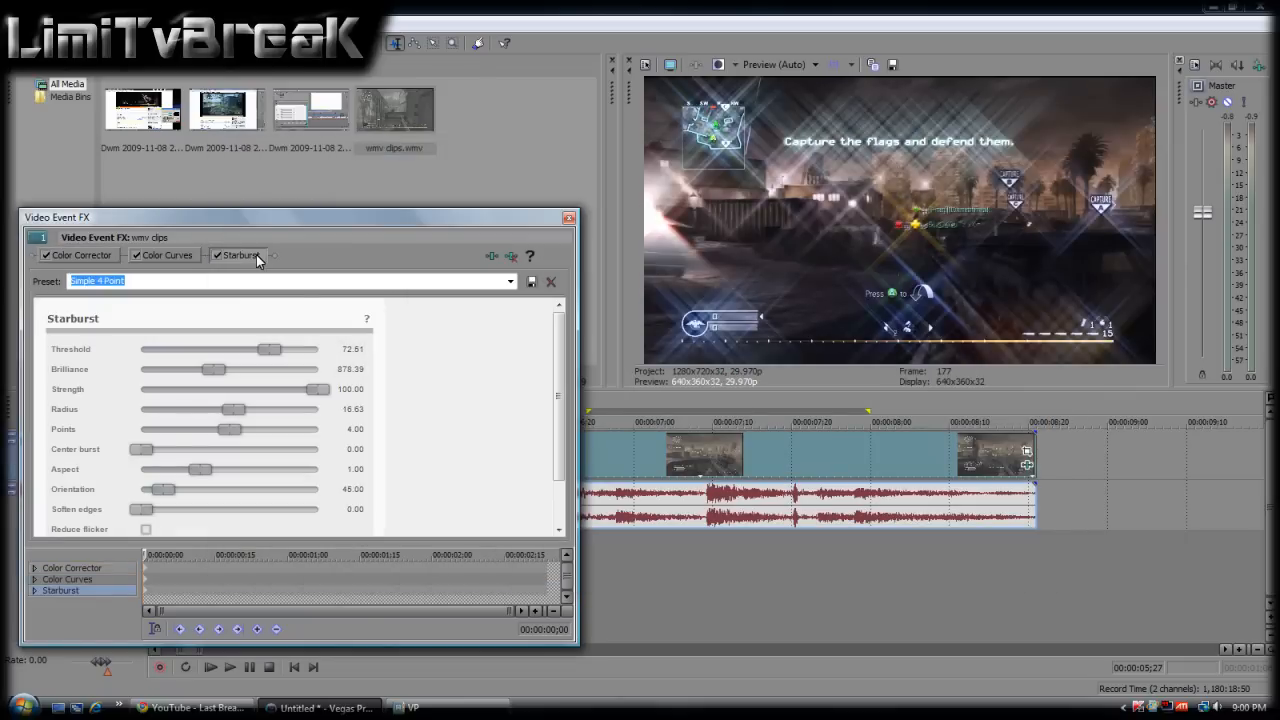
pyautogui.moveTo(67, 257)
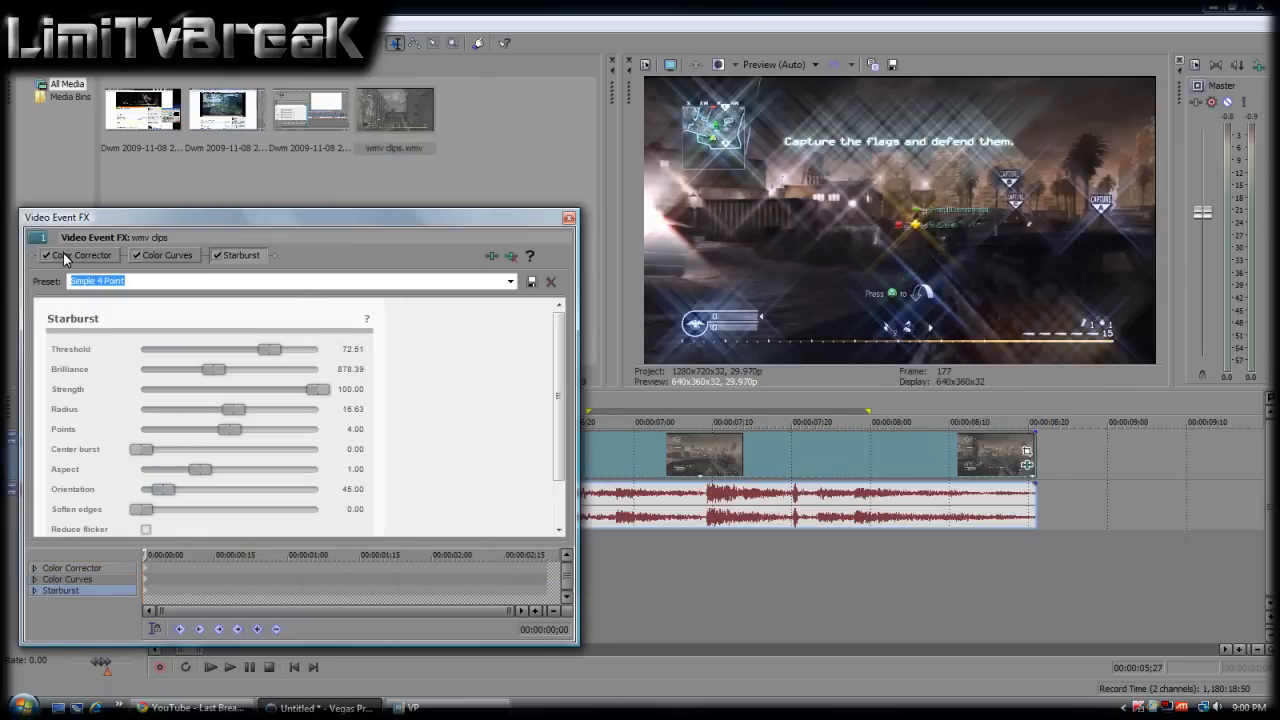
# - Order the FX chain Starburst, Color Curves, Color Corrector, and show Starburst's keyframe row
pyautogui.click(167, 255)
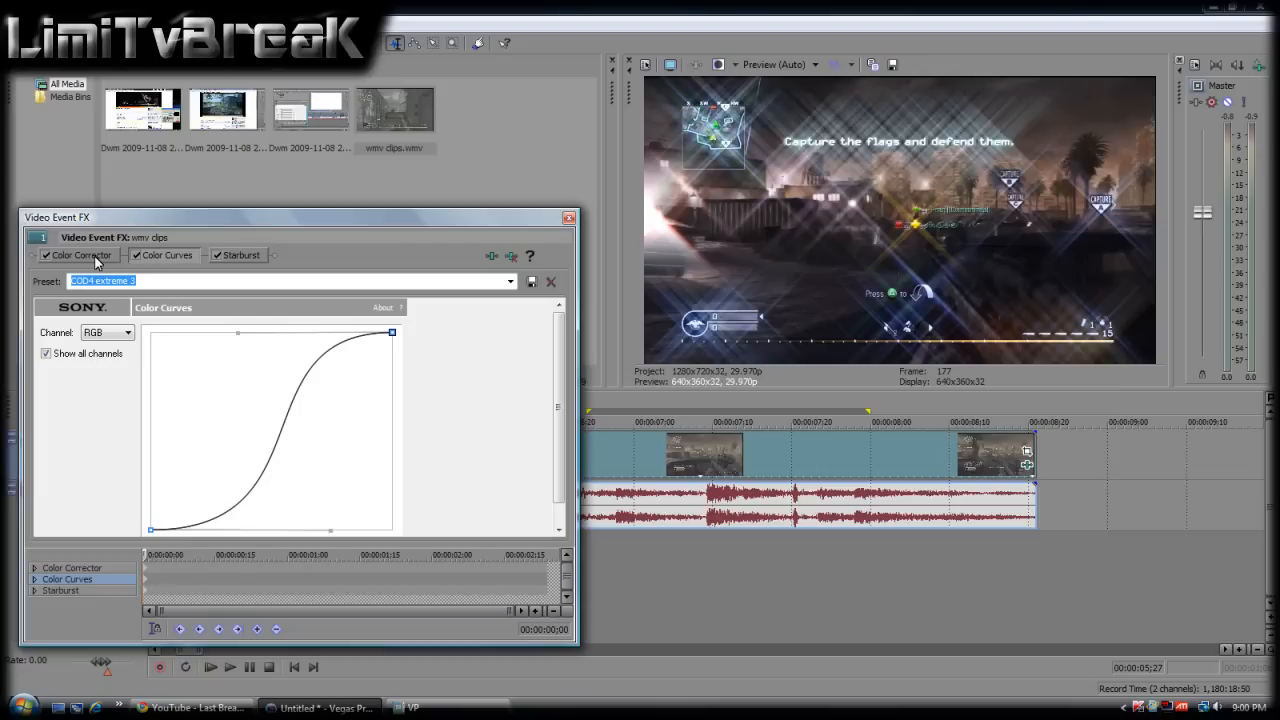
pyautogui.moveTo(219, 260)
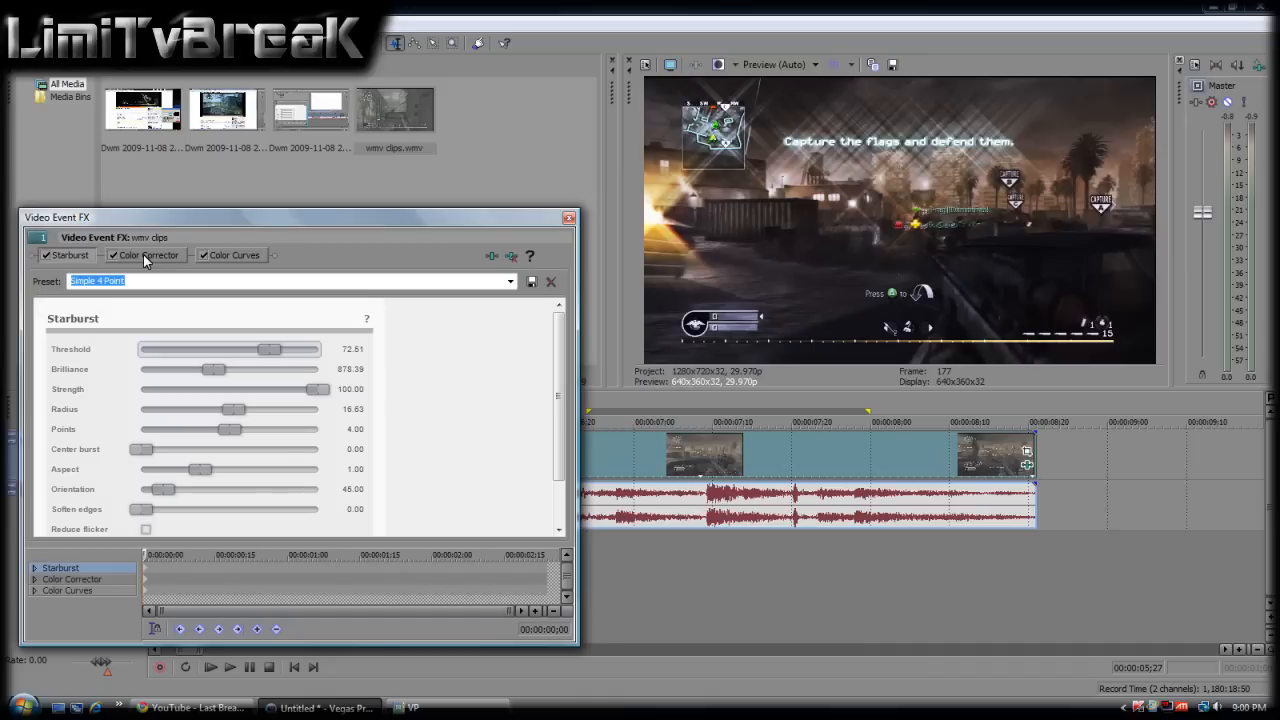
pyautogui.click(143, 255)
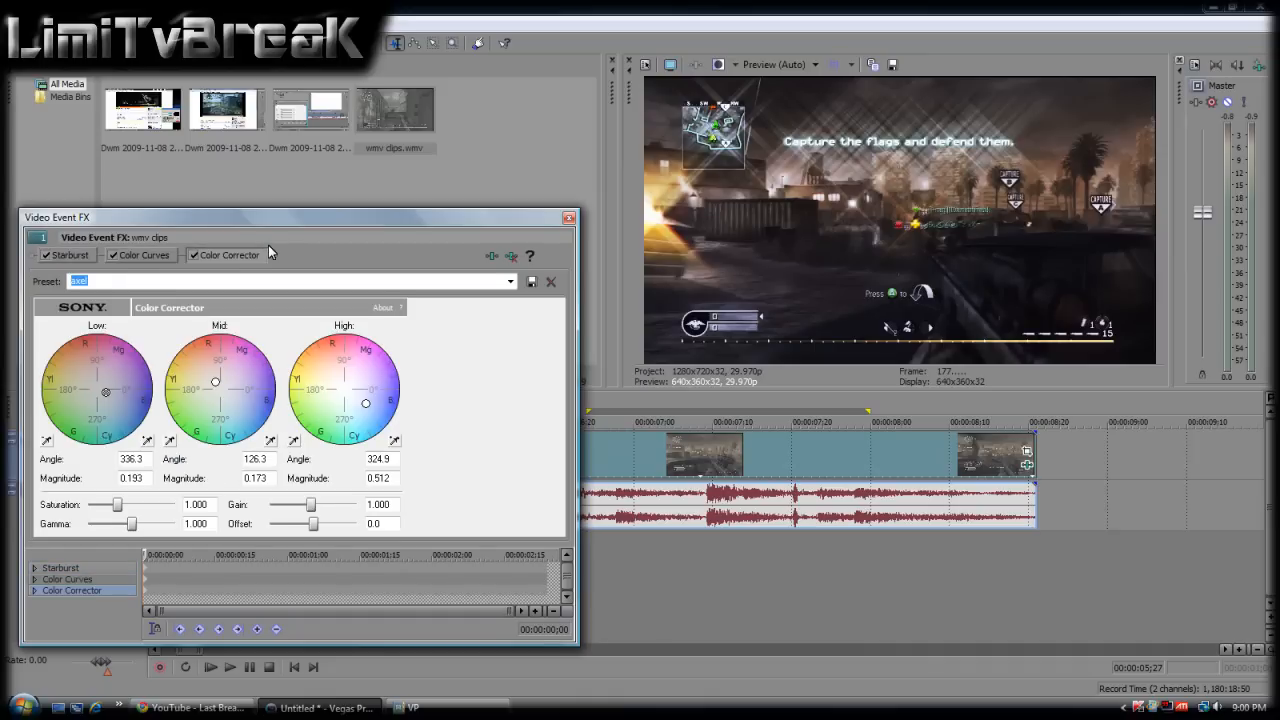
pyautogui.click(135, 255)
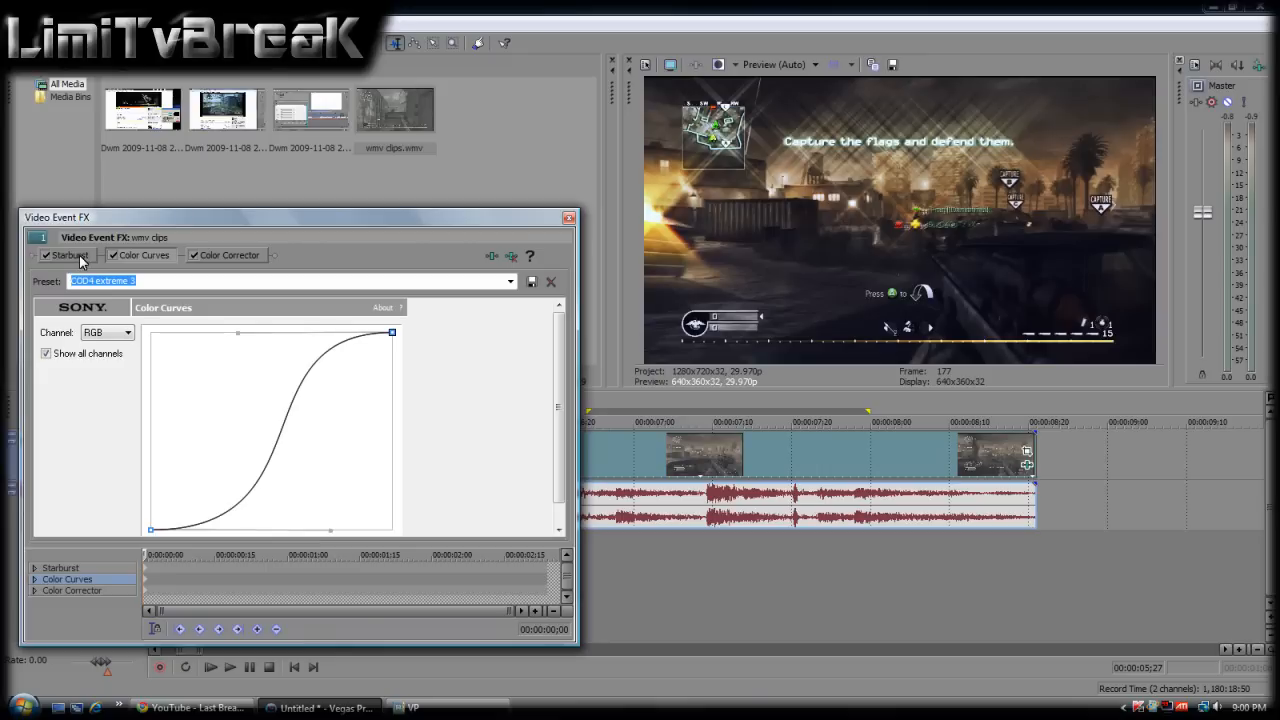
pyautogui.moveTo(237, 558)
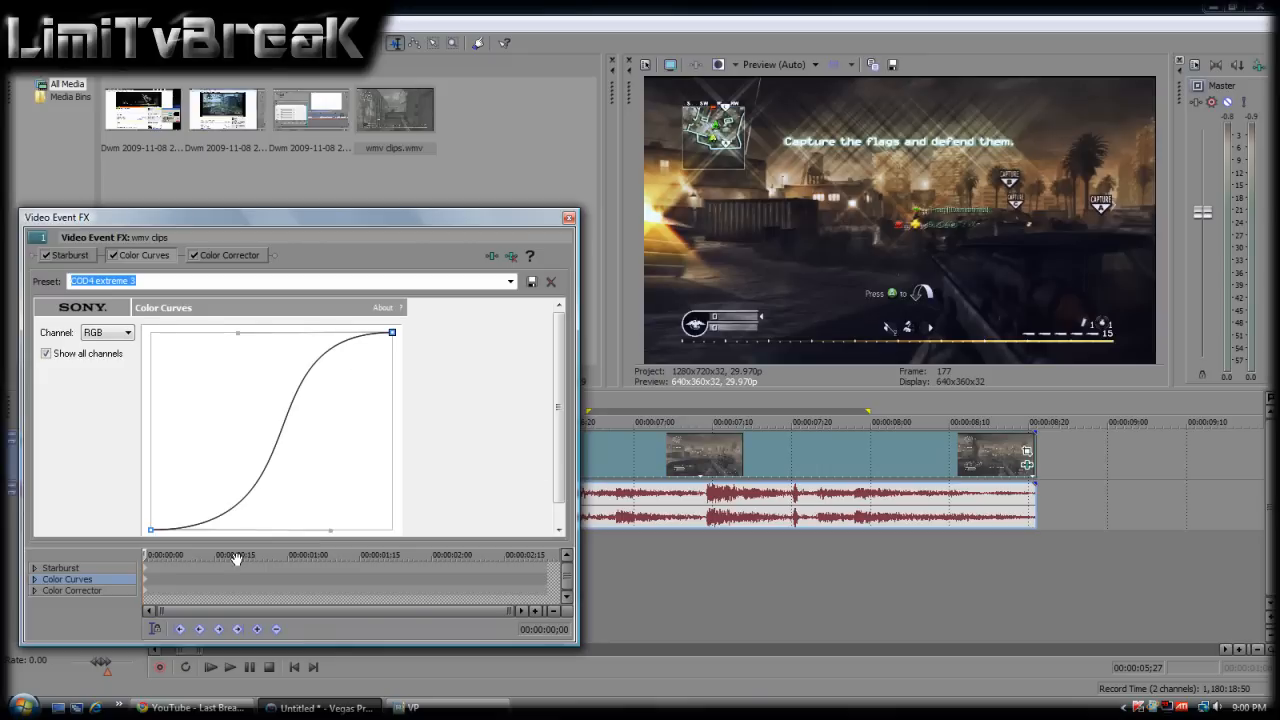
pyautogui.moveTo(148, 587)
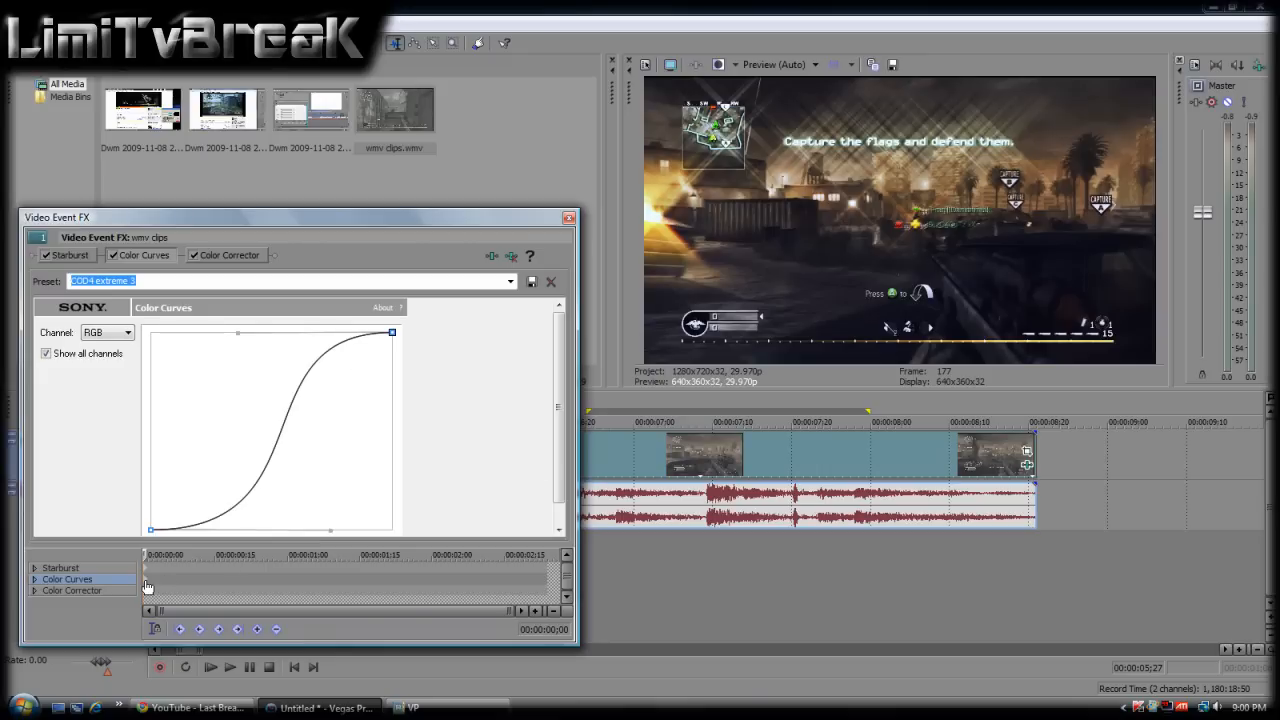
pyautogui.click(60, 567)
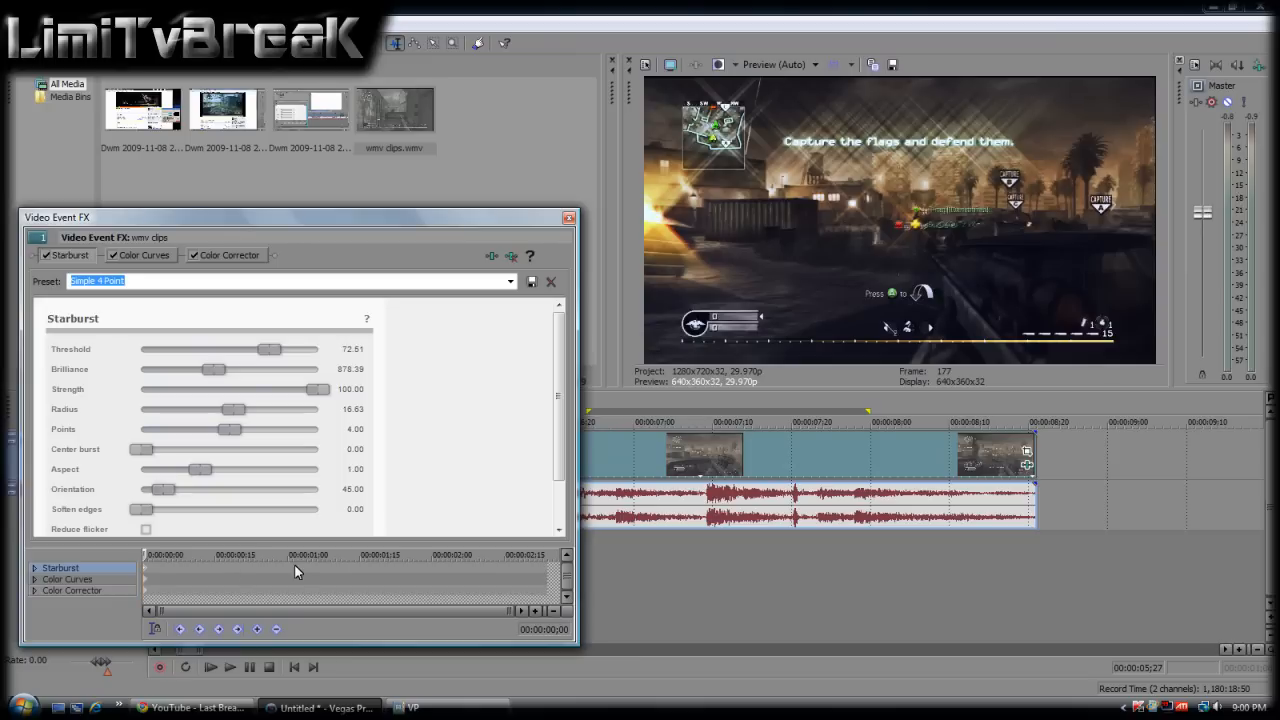
# - Move the timeline cursor to the gunshot moment in the clip
pyautogui.click(297, 557)
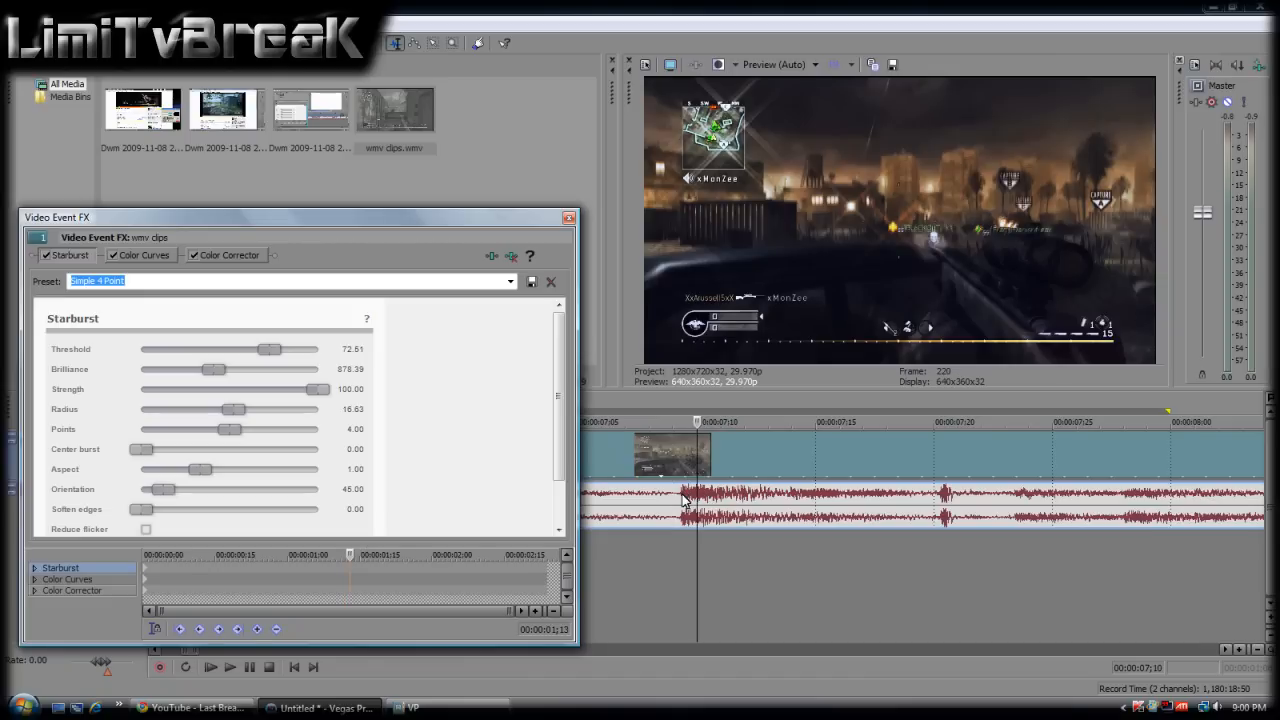
pyautogui.moveTo(950, 236)
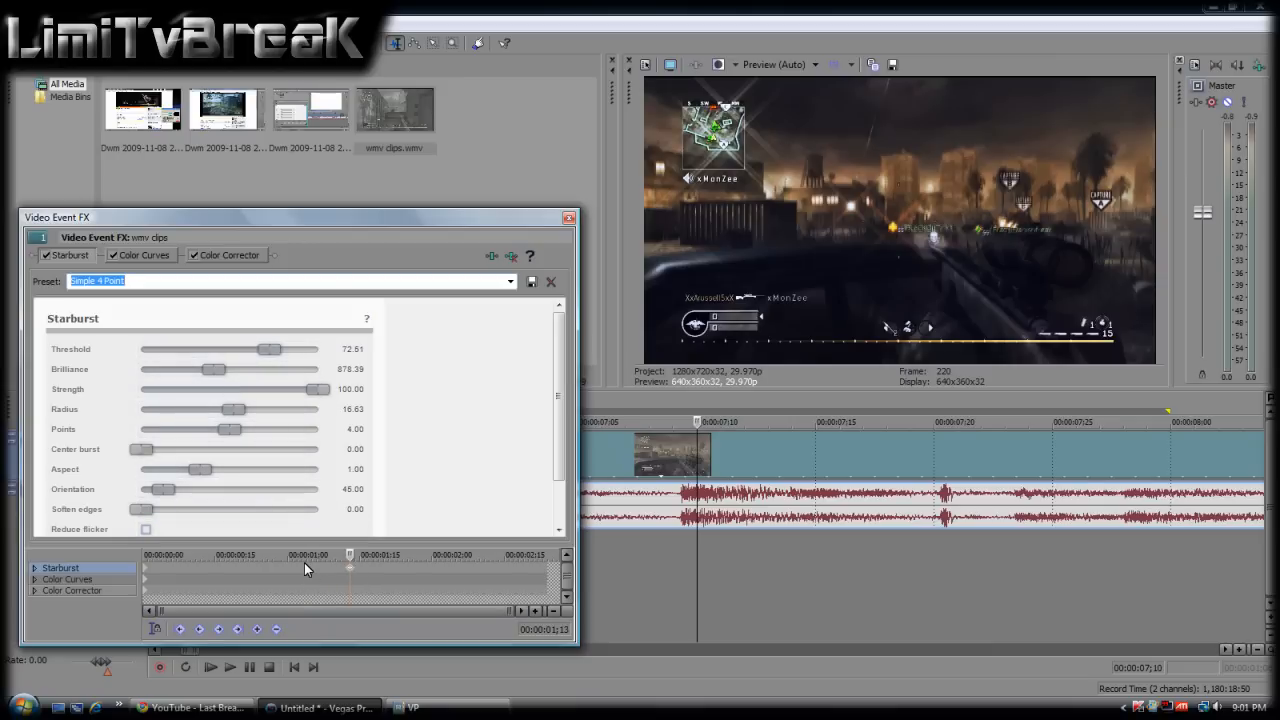
pyautogui.moveTo(705, 550)
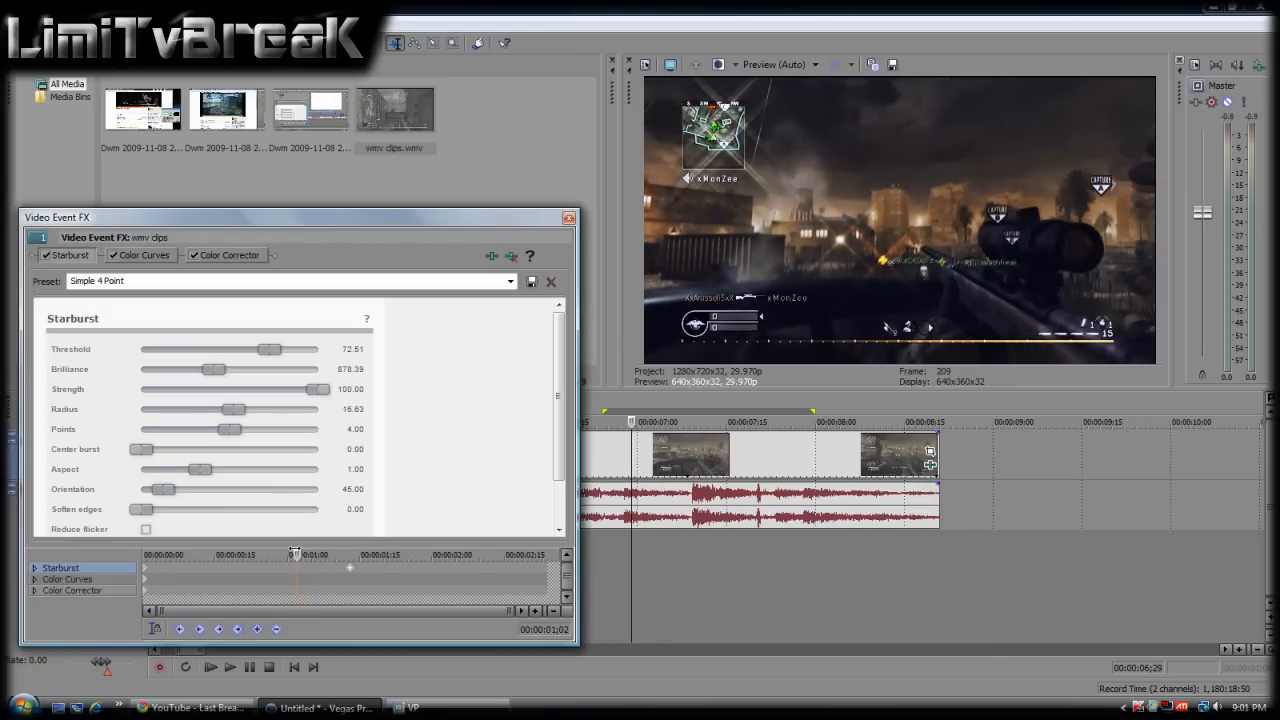
# - Just before the shot, set Starburst Threshold and Strength to 0, Radius minimal, and adjust Aspect
pyautogui.moveTo(270, 349); pyautogui.dragTo(195, 349)
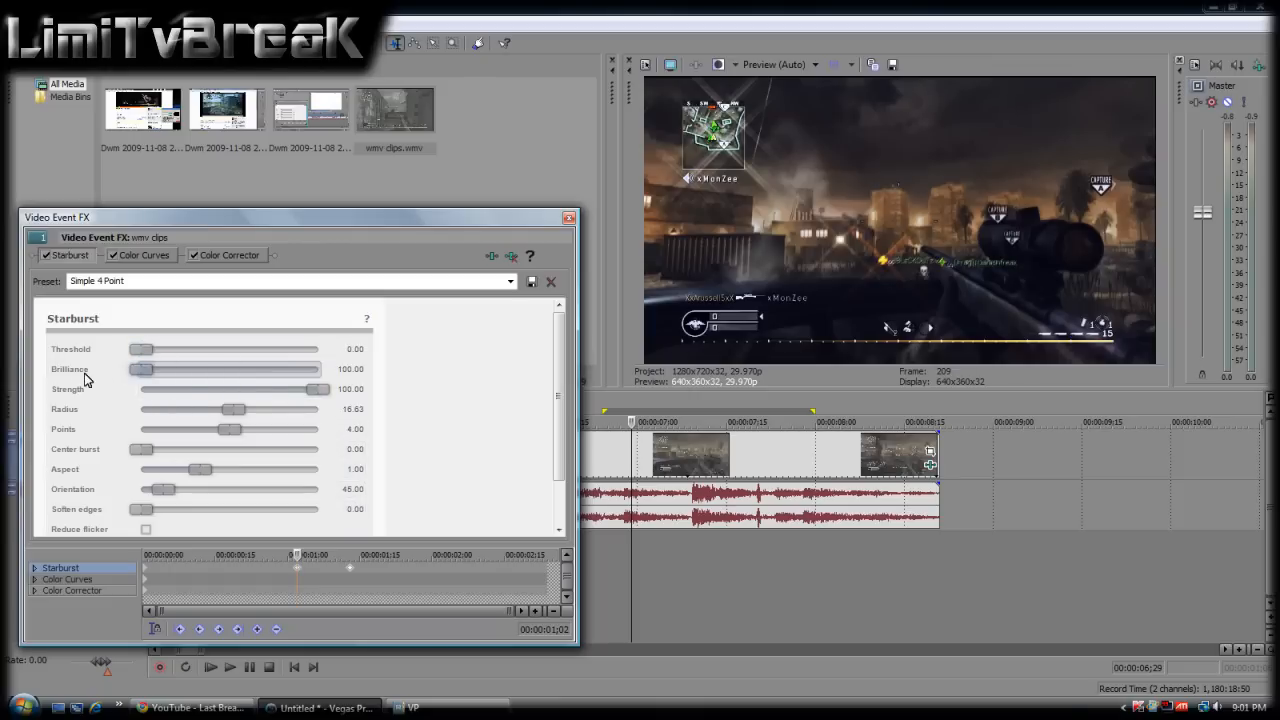
pyautogui.moveTo(315, 389); pyautogui.dragTo(135, 389)
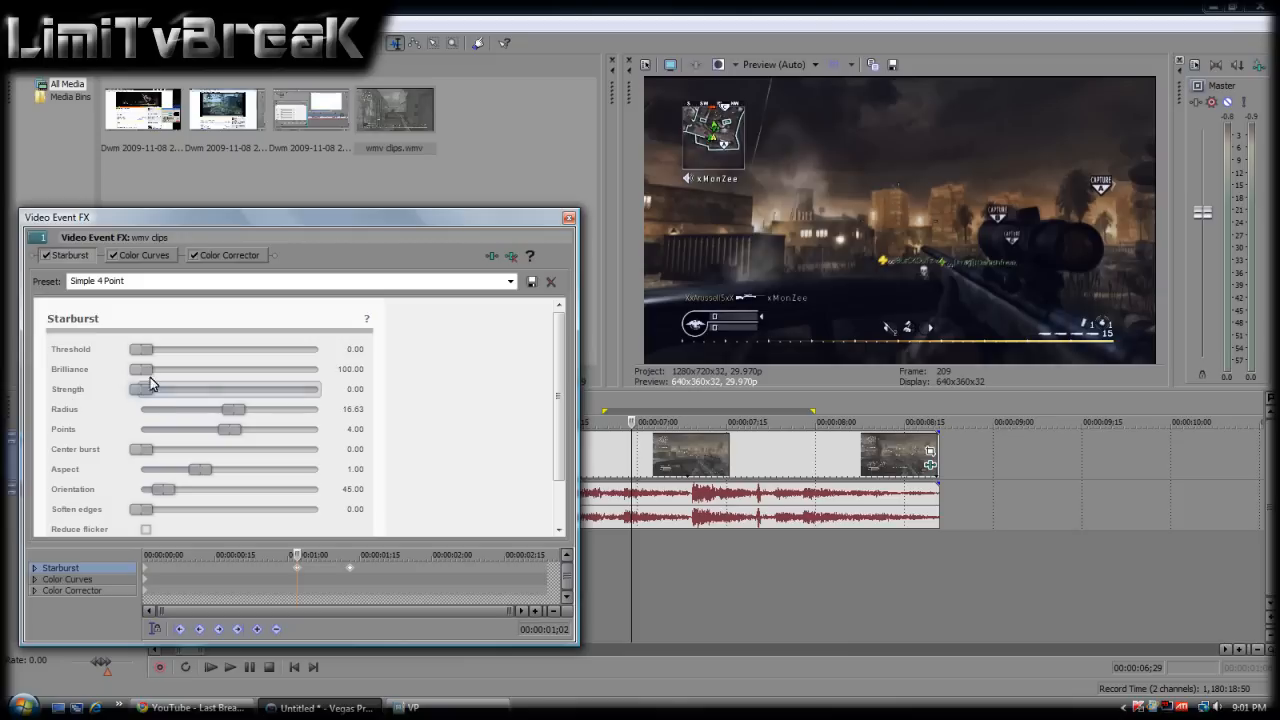
pyautogui.moveTo(218, 432)
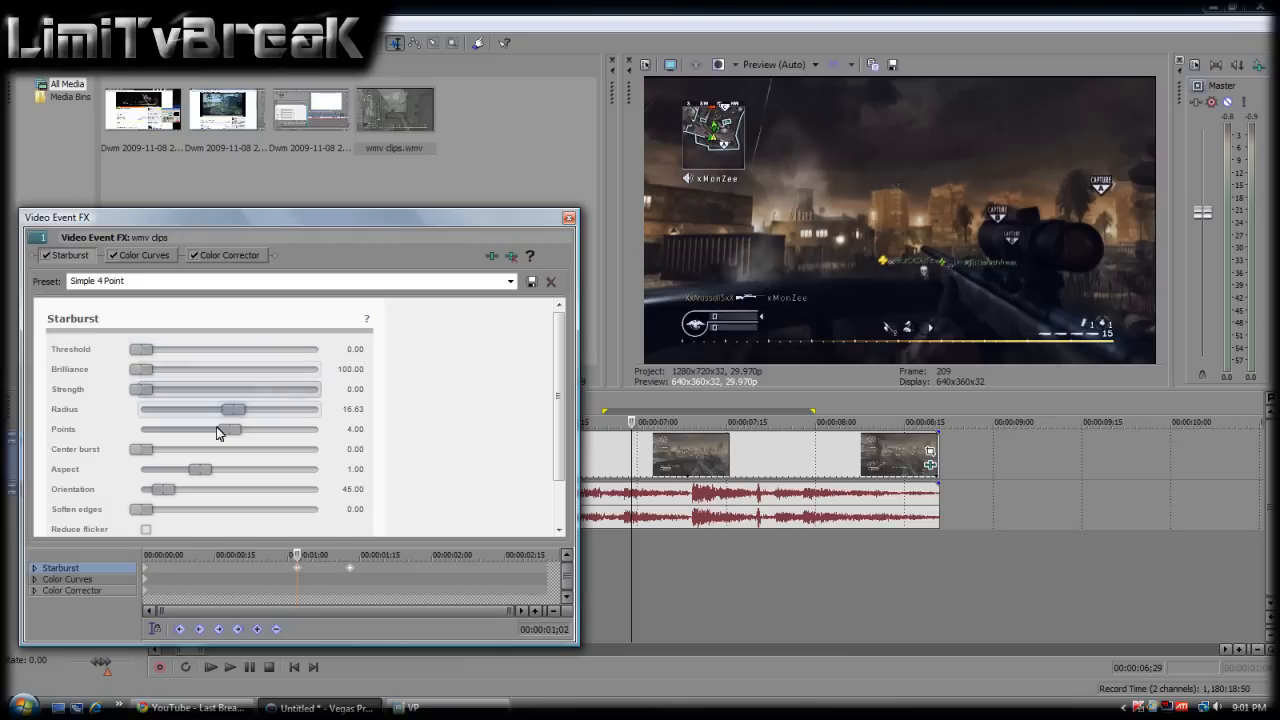
pyautogui.moveTo(233, 409); pyautogui.dragTo(140, 409)
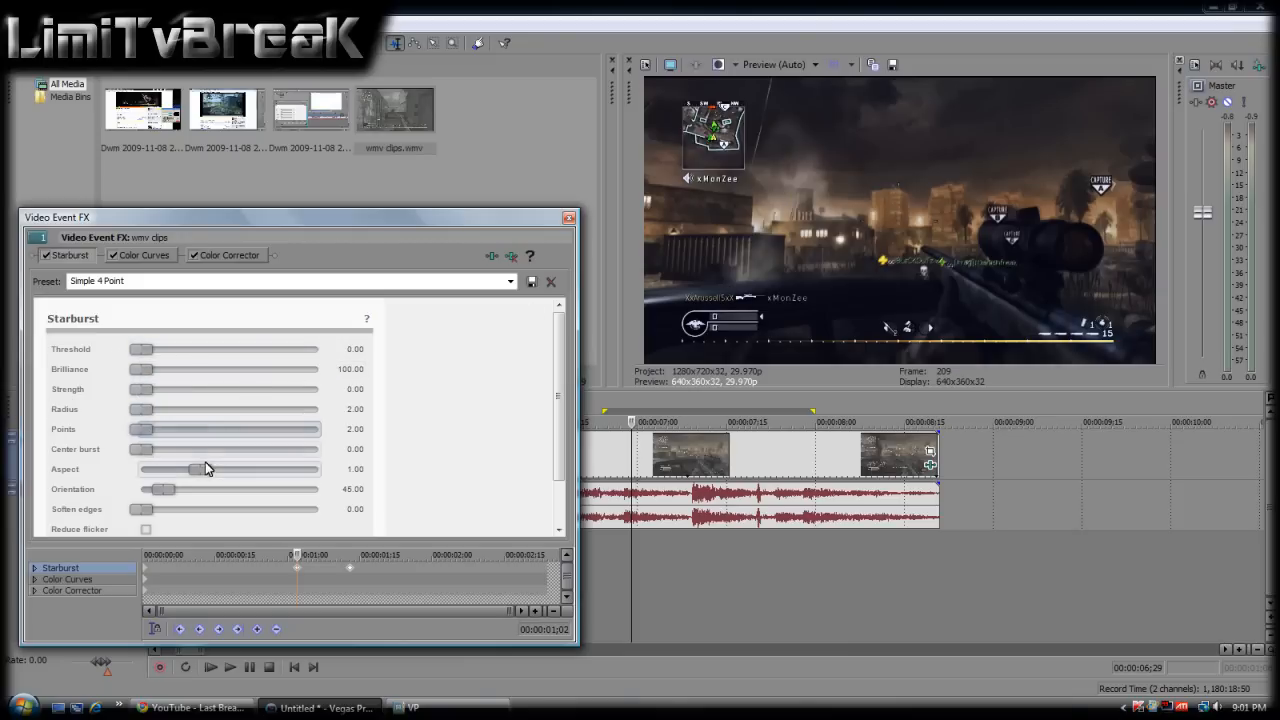
pyautogui.moveTo(207, 469); pyautogui.dragTo(180, 469)
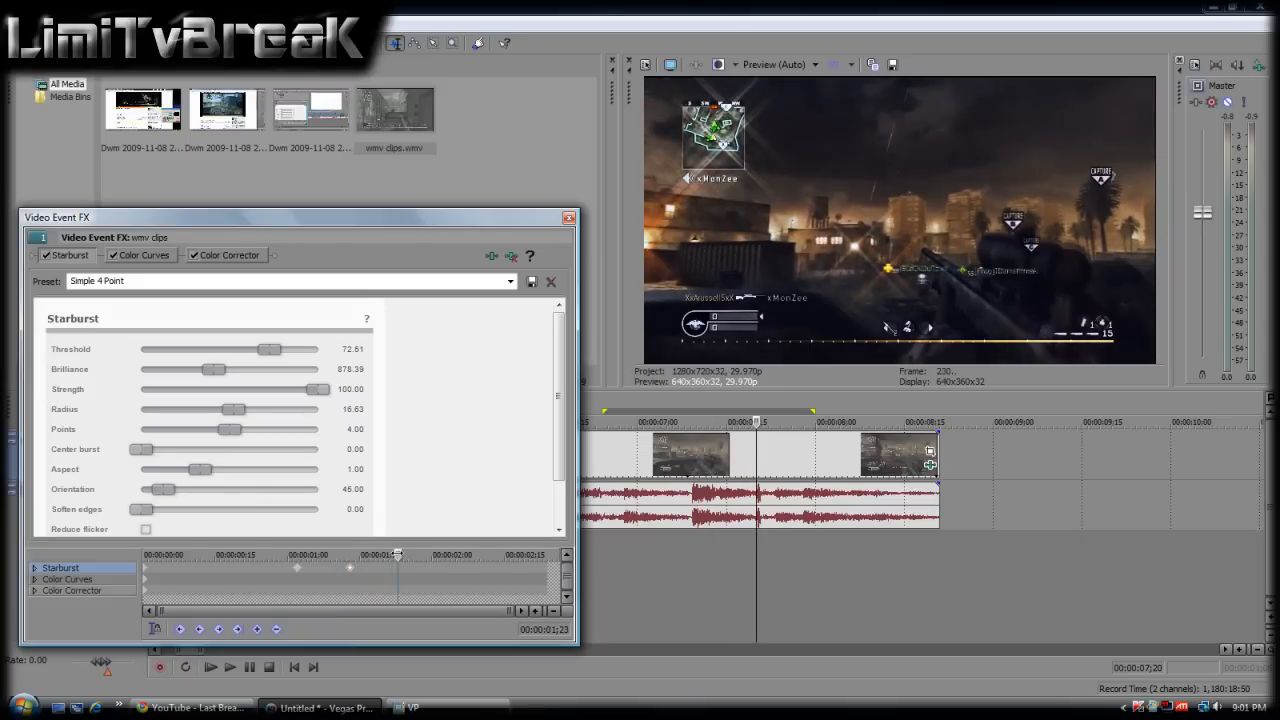
# - Past the shot, zero Starburst Threshold, Strength, Radius and Orientation in a new keyframe
pyautogui.moveTo(268, 349); pyautogui.dragTo(141, 349)
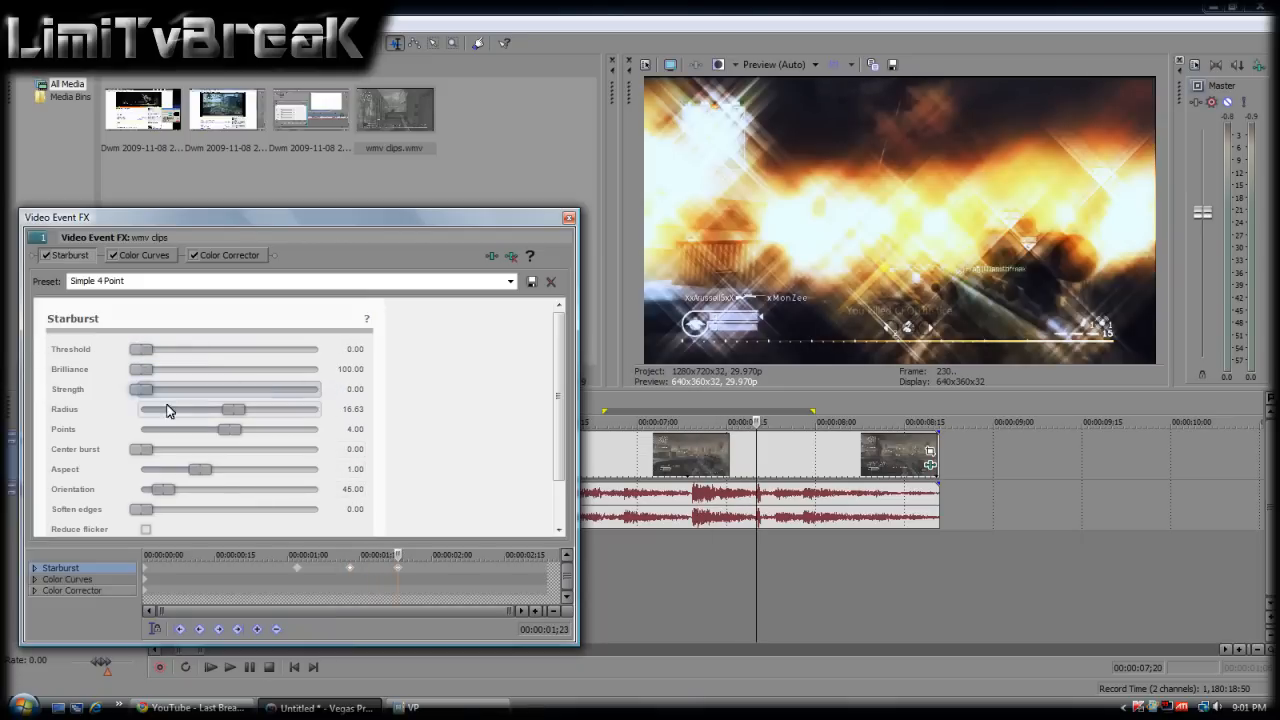
pyautogui.moveTo(235, 408); pyautogui.dragTo(143, 408)
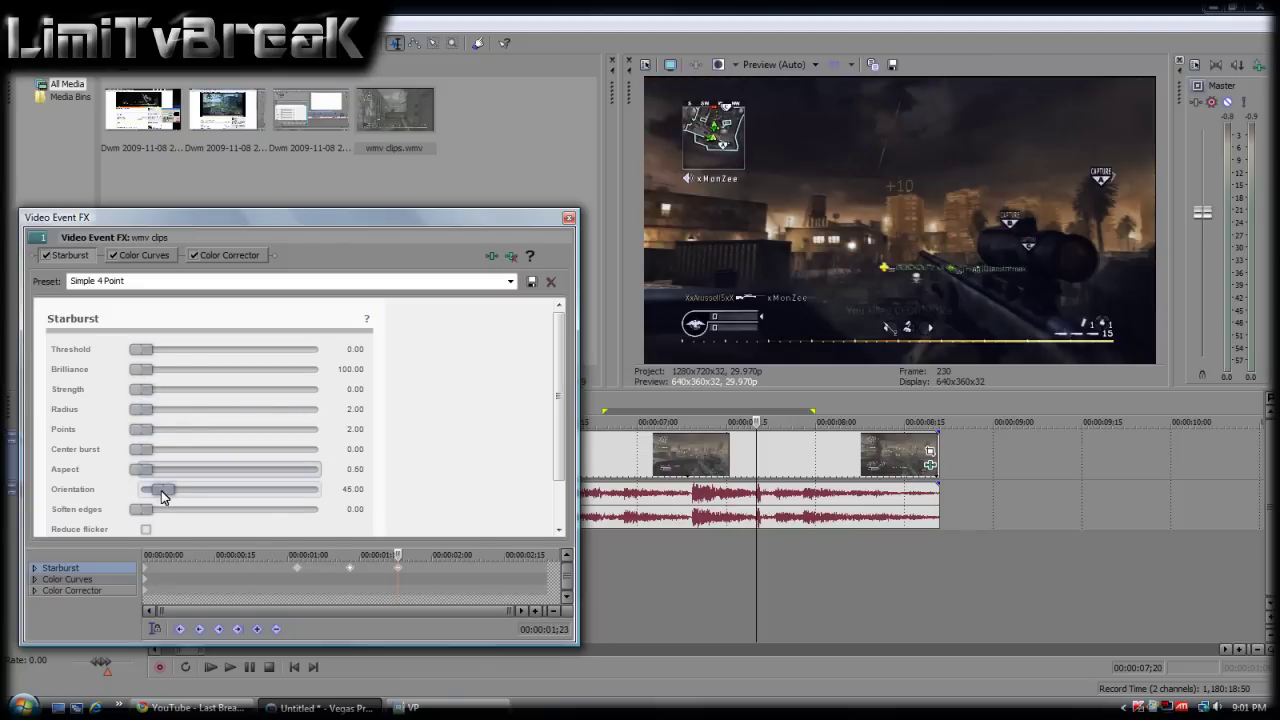
pyautogui.moveTo(163, 489); pyautogui.dragTo(140, 489)
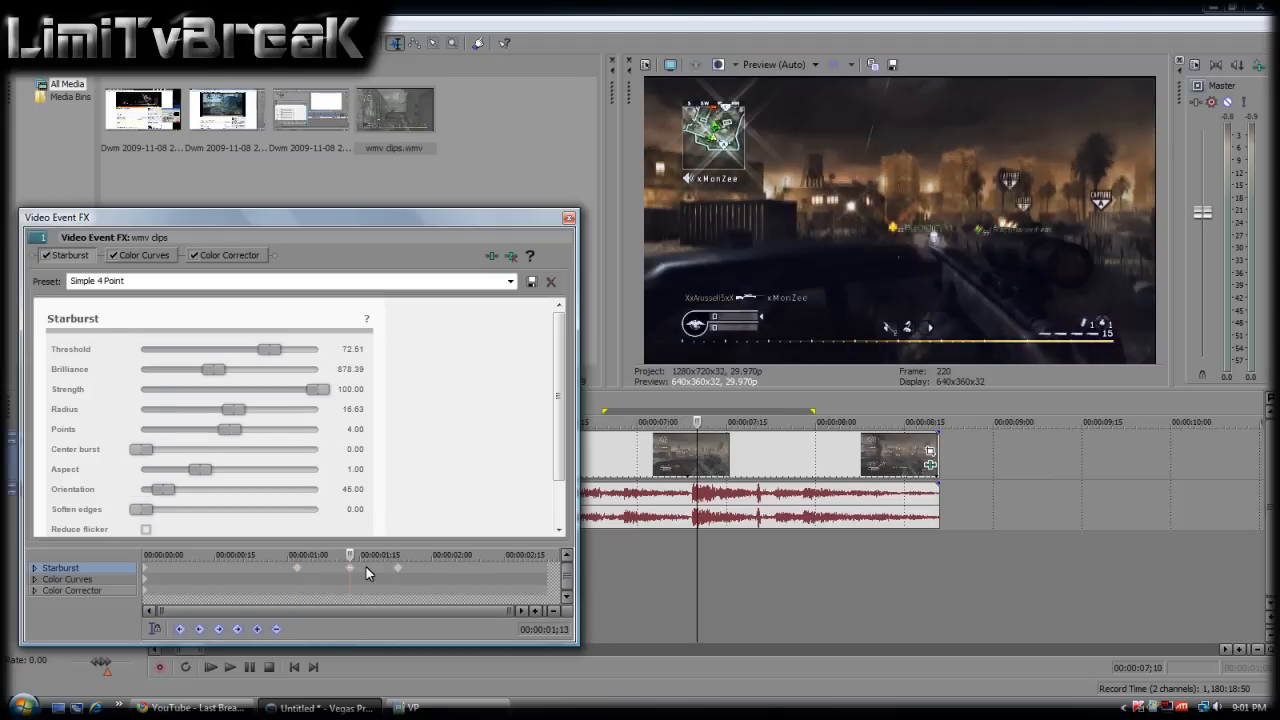
pyautogui.moveTo(340, 580)
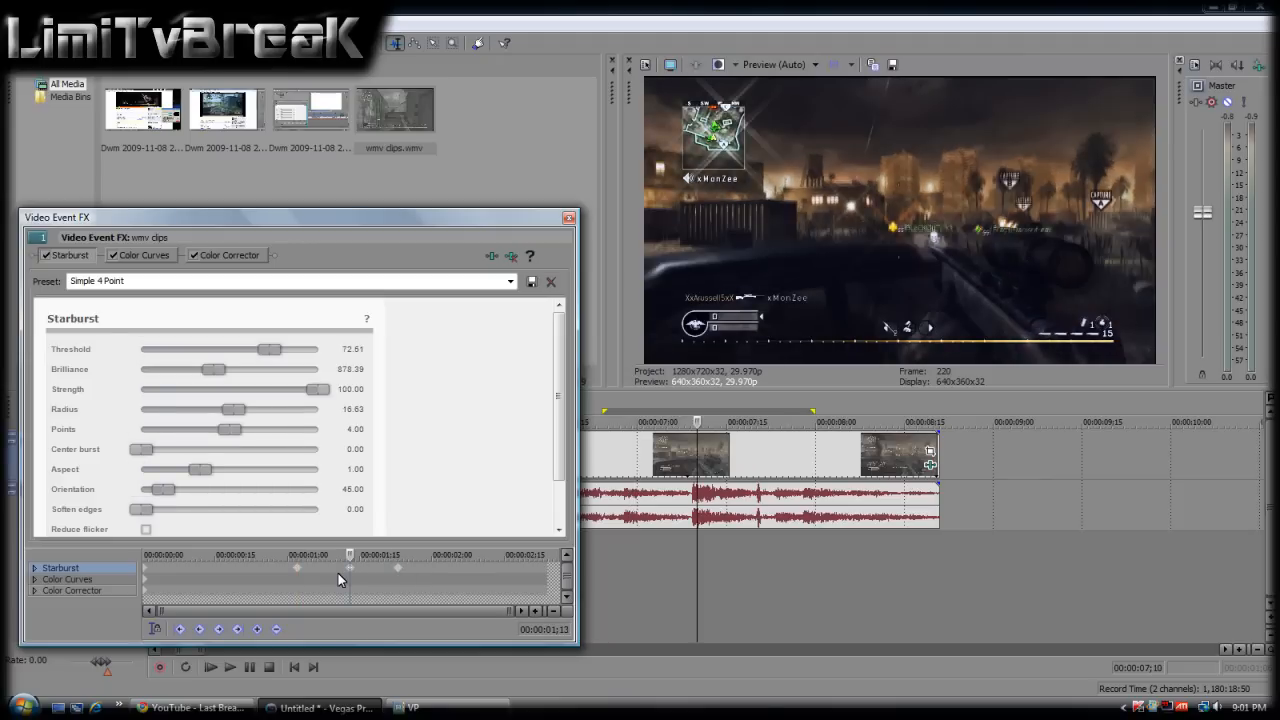
pyautogui.moveTo(386, 368)
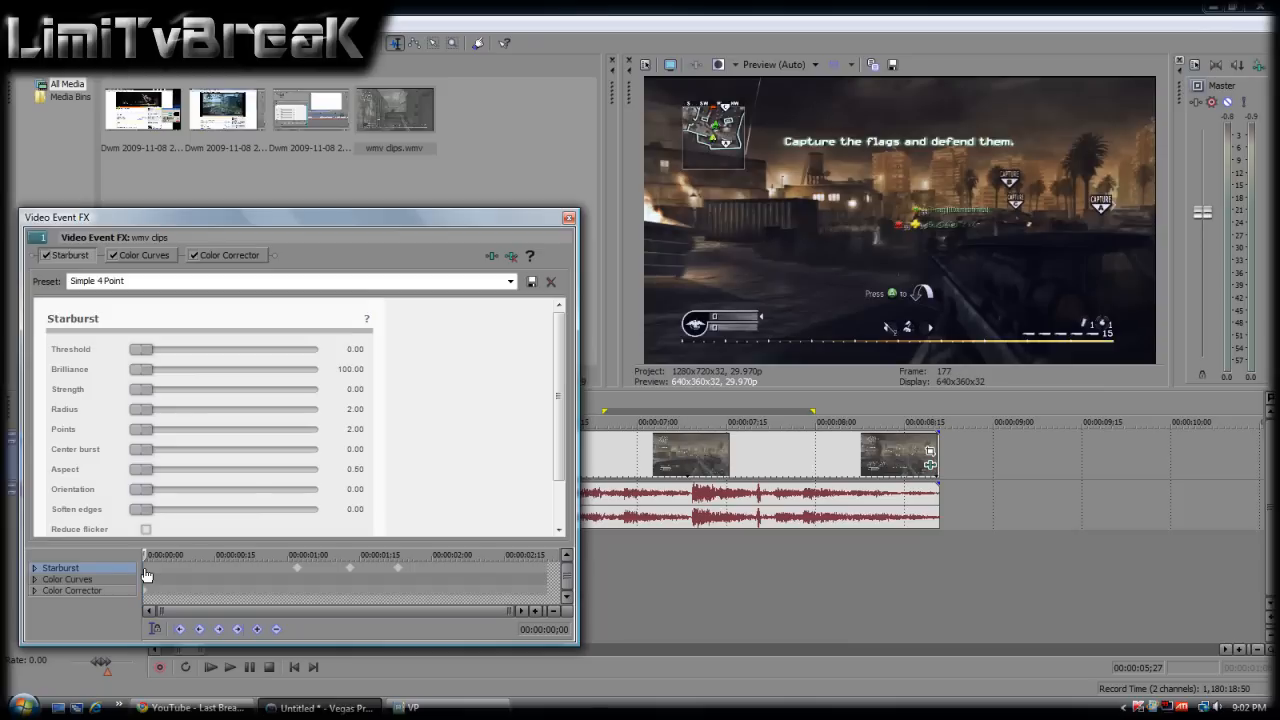
pyautogui.moveTo(133, 593)
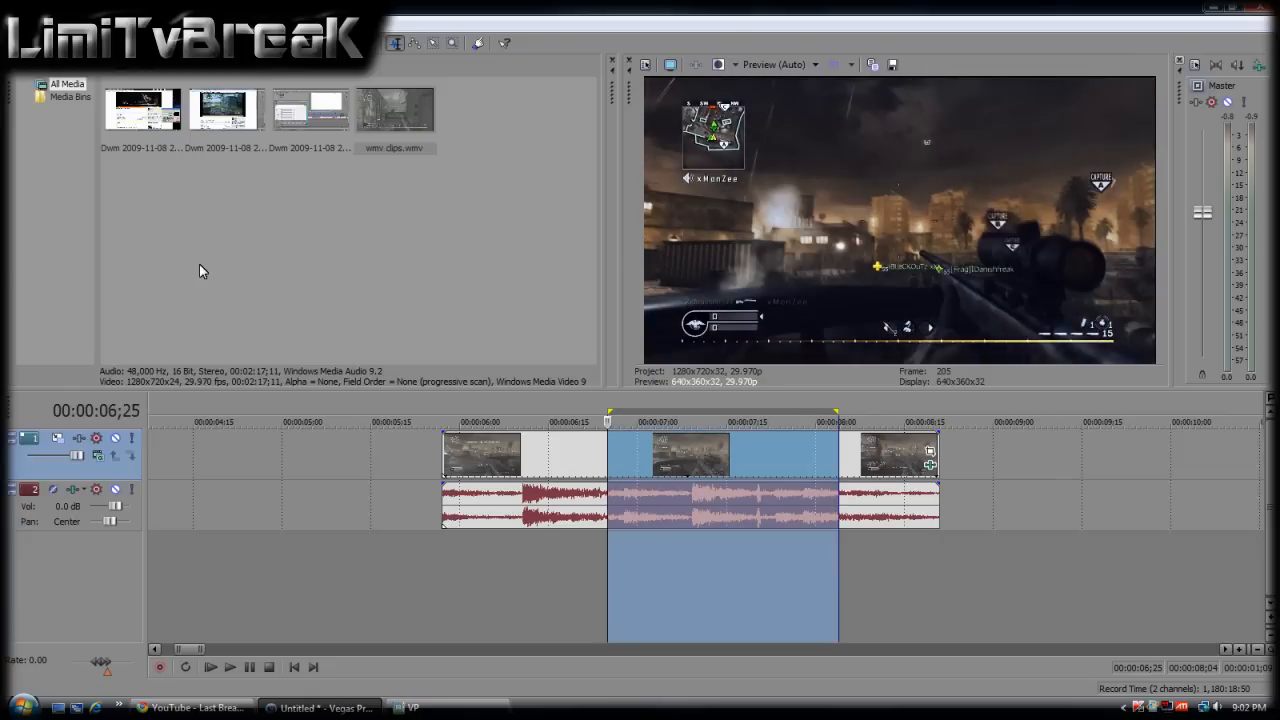
# - Play the looped gunshot region to preview the Starburst flash, then stop playback
pyautogui.click(210, 667)
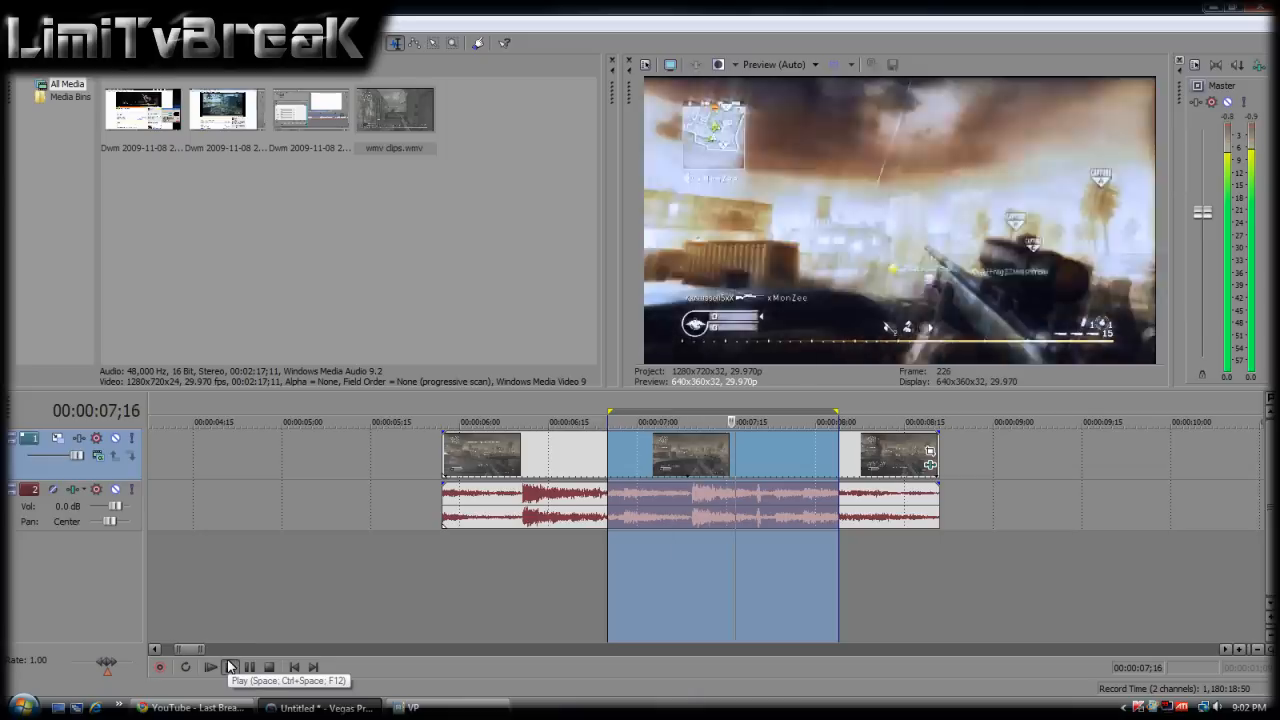
pyautogui.click(229, 667)
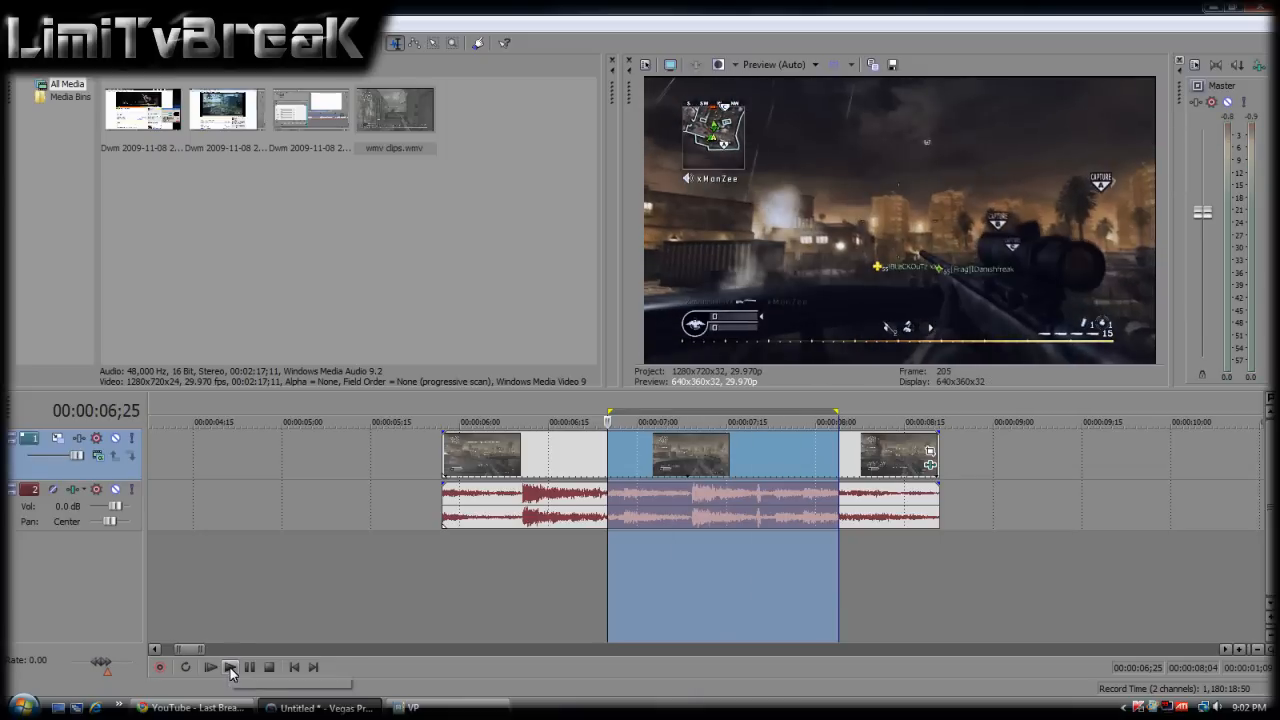
pyautogui.moveTo(210, 667)
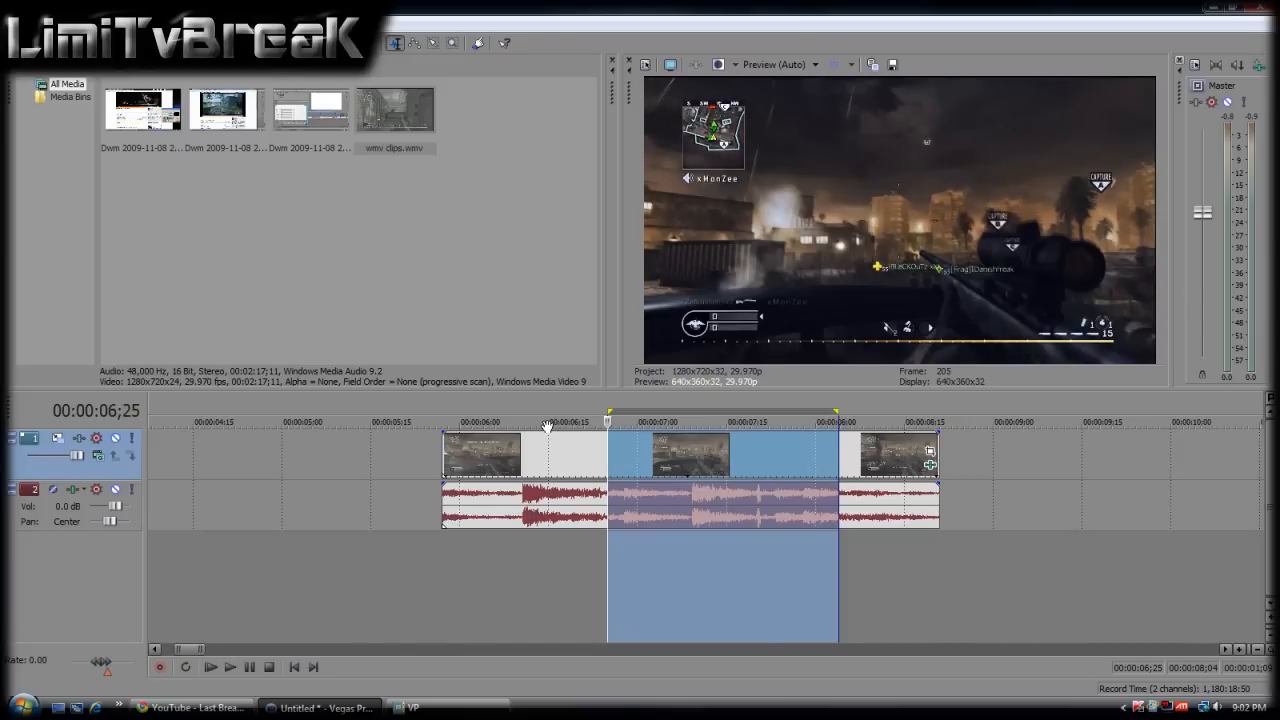
pyautogui.moveTo(544, 450)
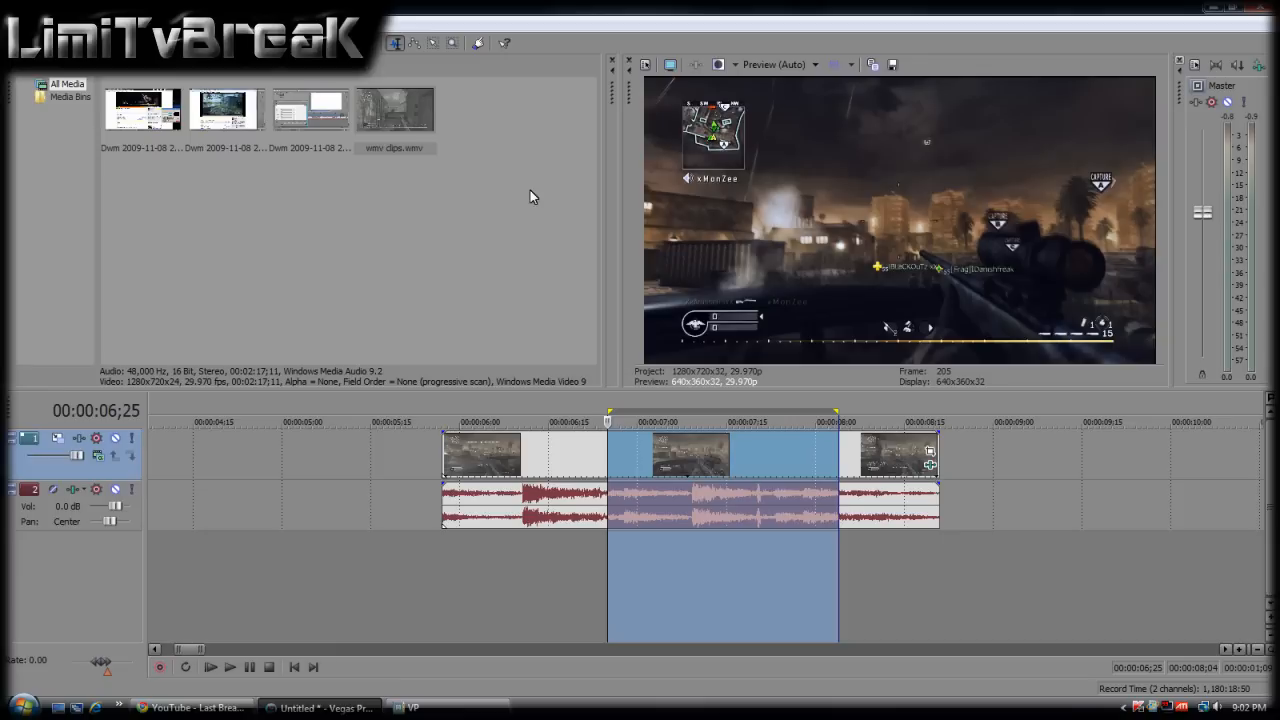
pyautogui.moveTo(673, 282)
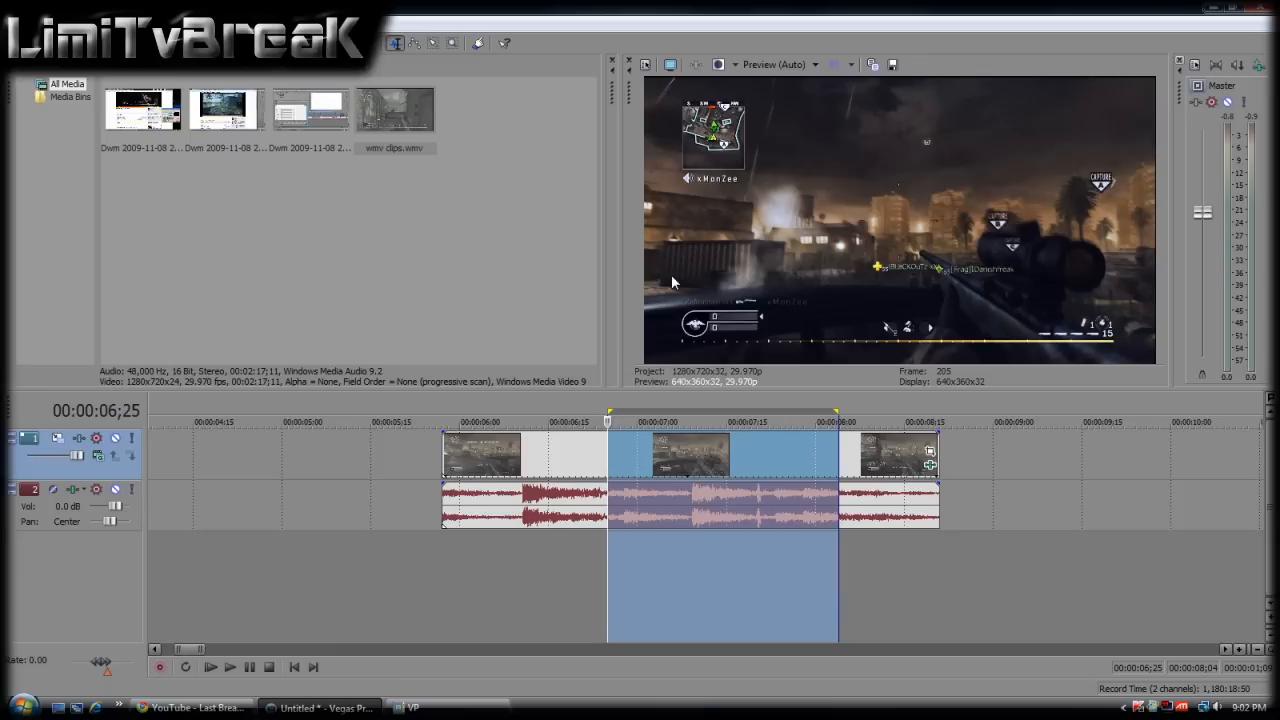